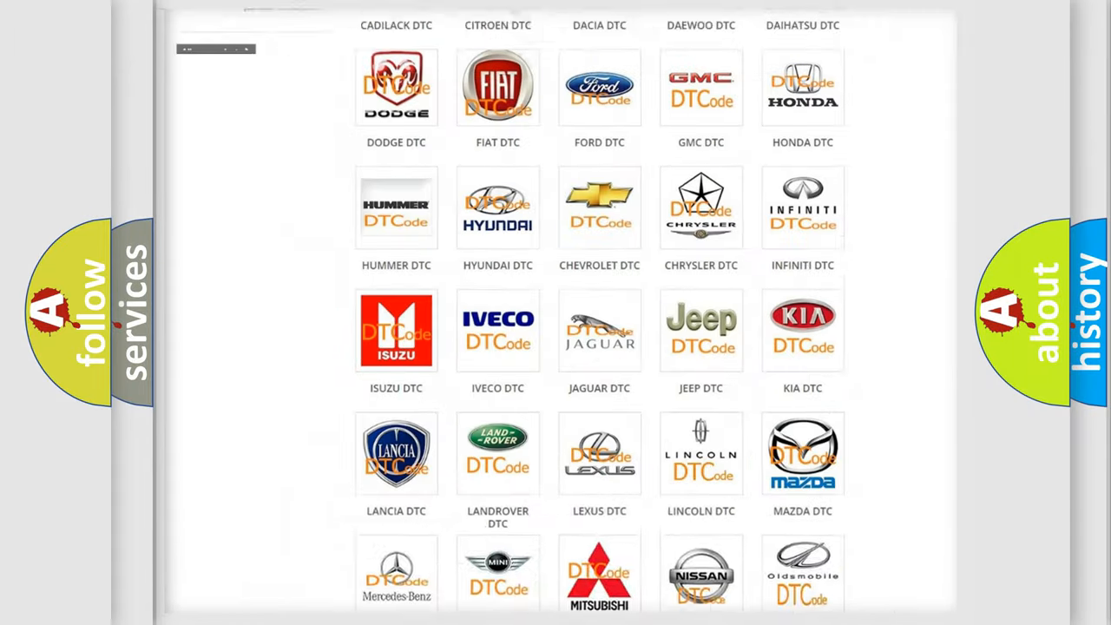
Open the Chrysler DTC subcategory from the grid to list its B-series codes like B0002 and B0012.
scroll(up, 3)
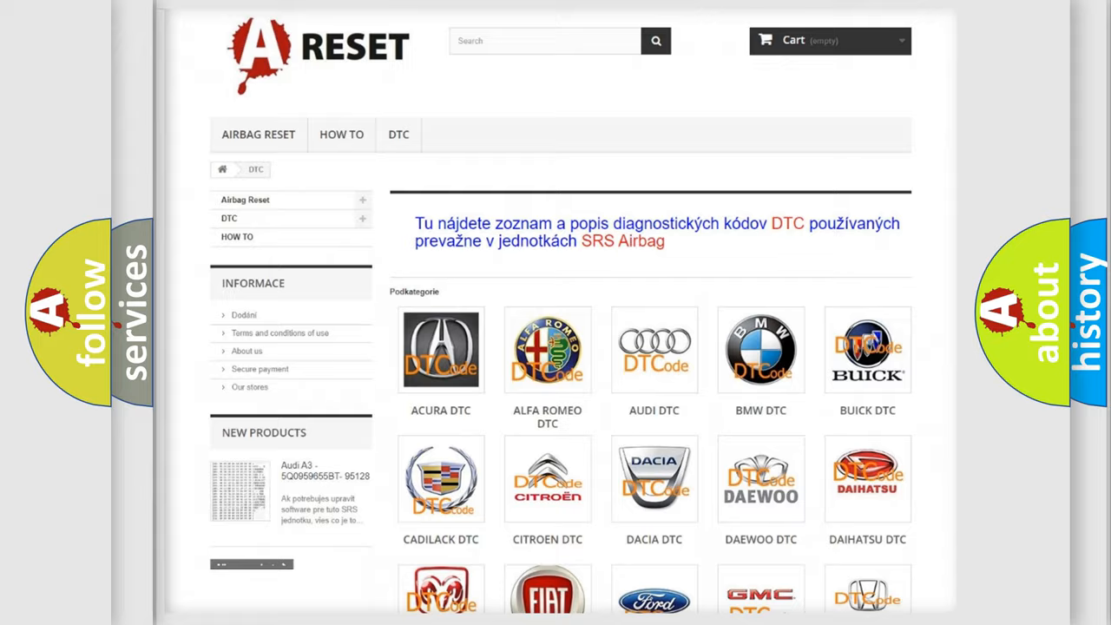
scroll(down, 3)
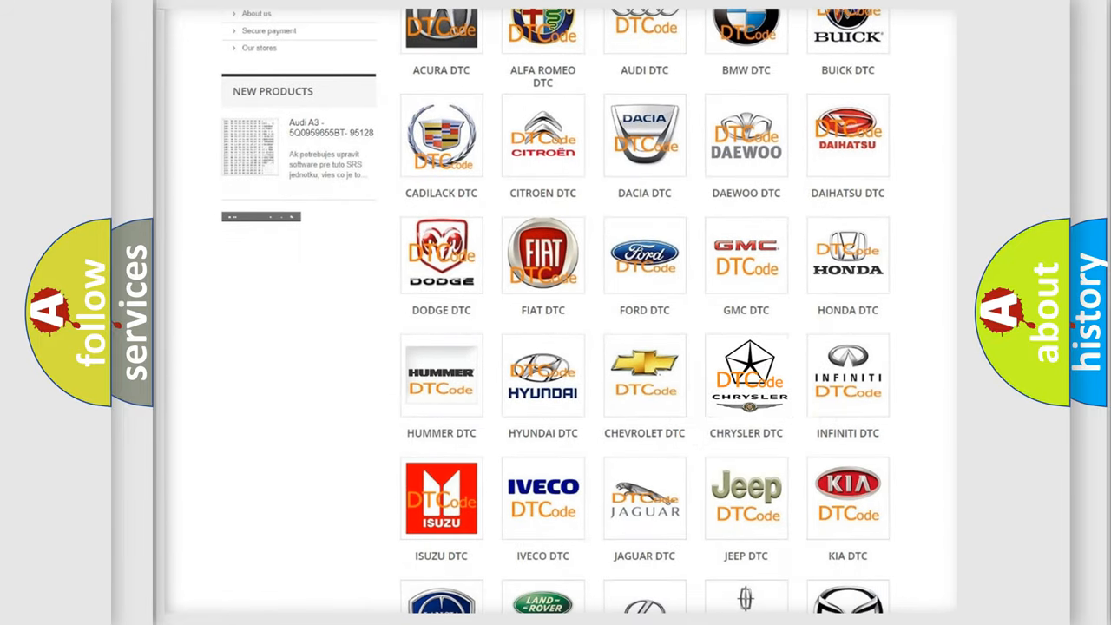
click(747, 375)
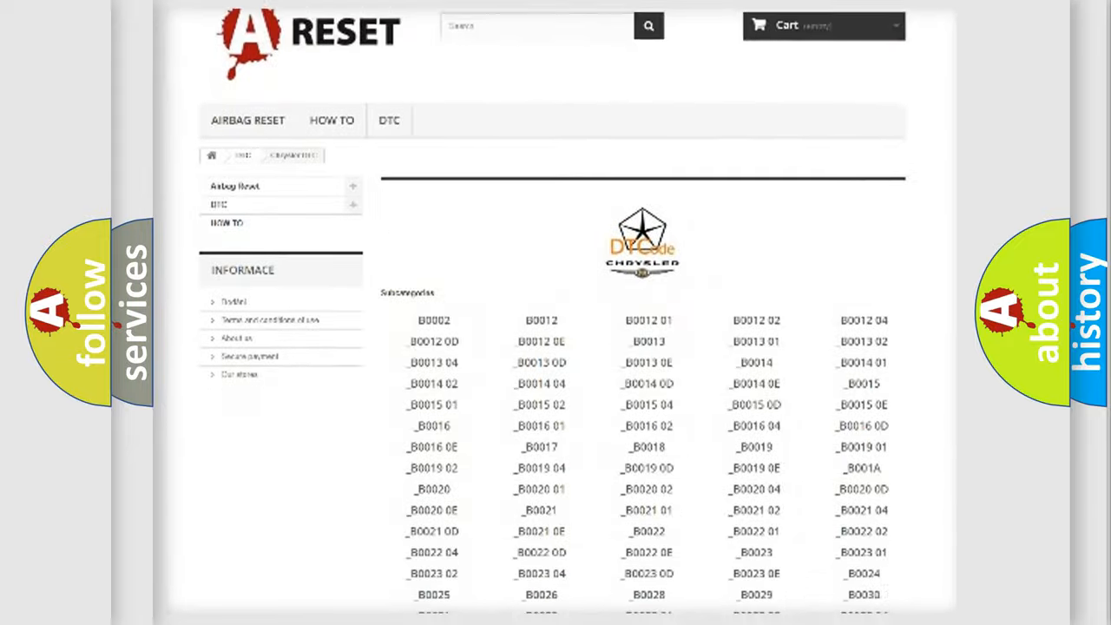
scroll(up, 3)
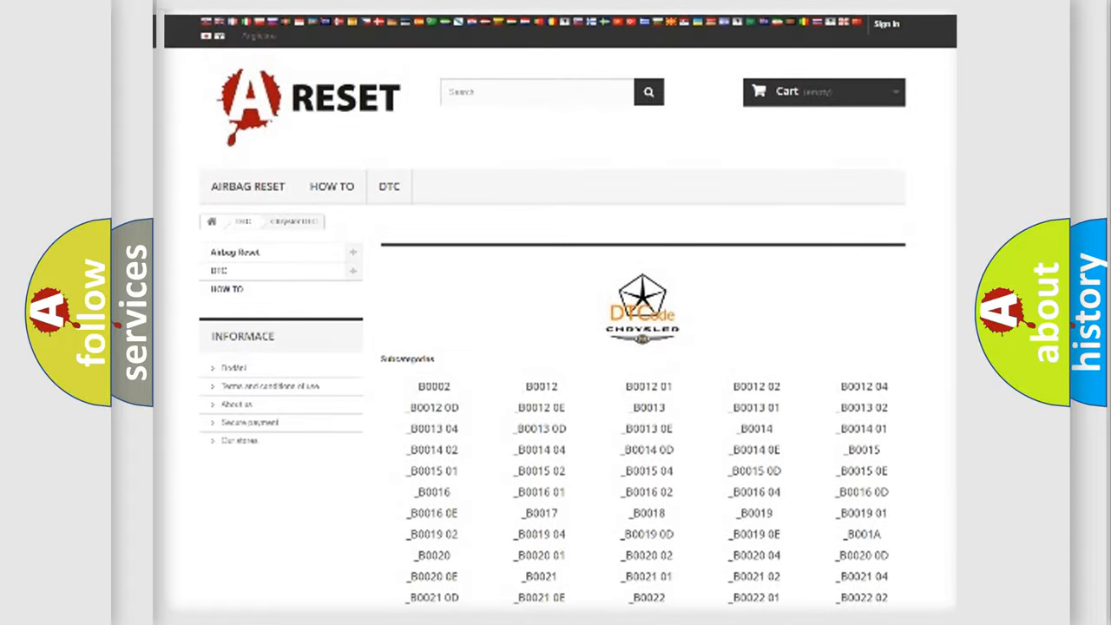